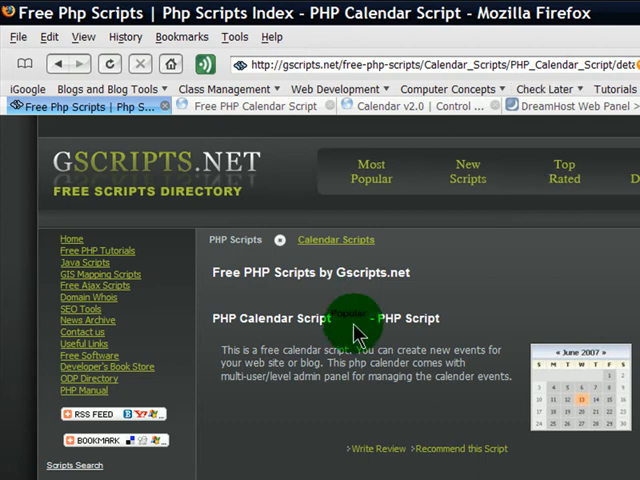
pyautogui.moveTo(190, 260)
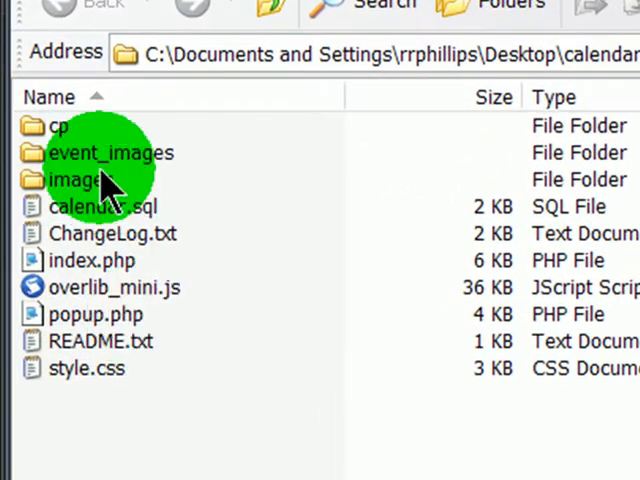
pyautogui.moveTo(100, 288)
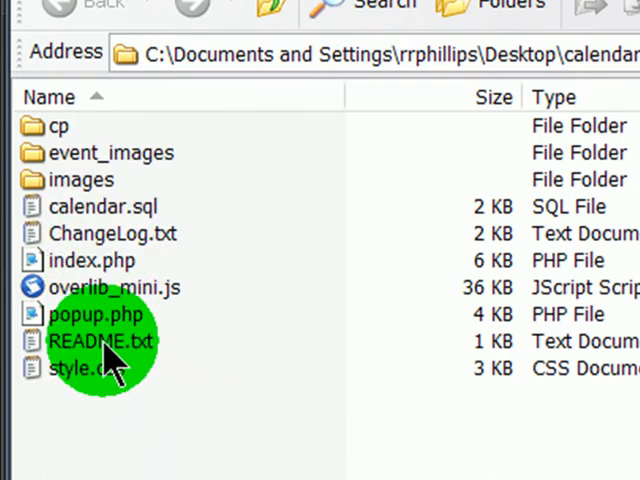
pyautogui.rightClick(100, 340)
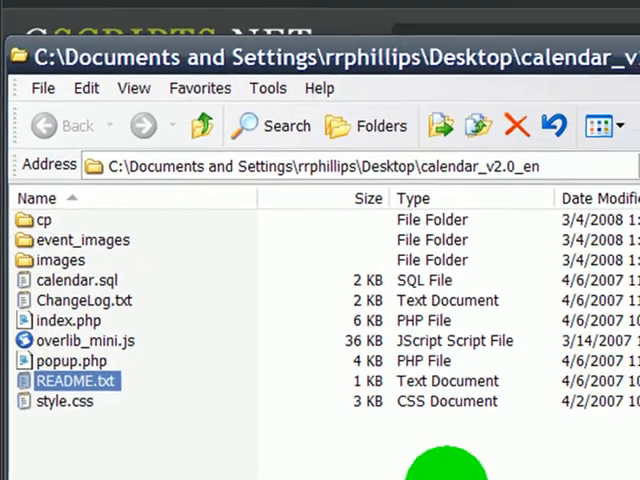
pyautogui.doubleClick(76, 380)
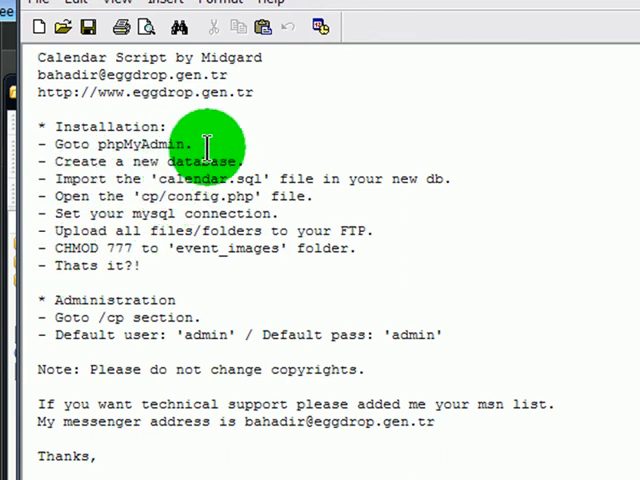
pyautogui.doubleClick(198, 160)
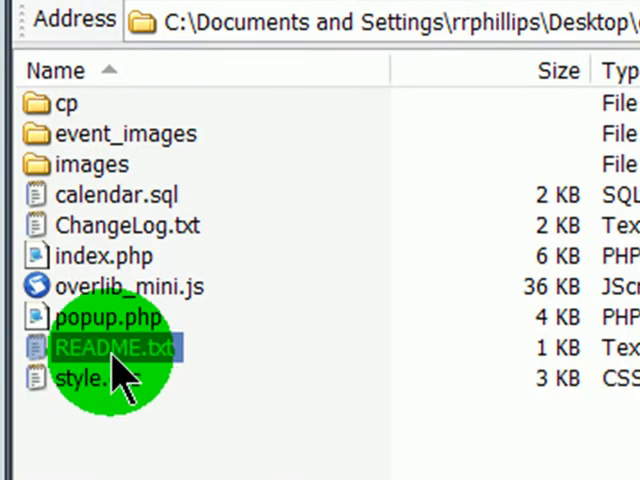
# Open calendar.sql in WordPad and copy its admins and events CREATE TABLE statements.
pyautogui.rightClick(110, 194)
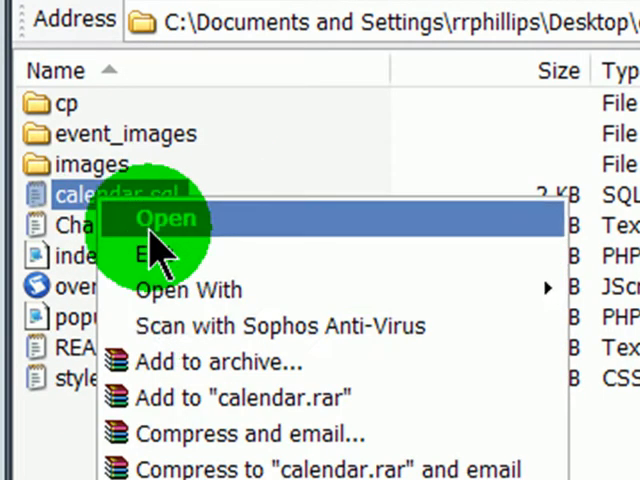
pyautogui.click(166, 218)
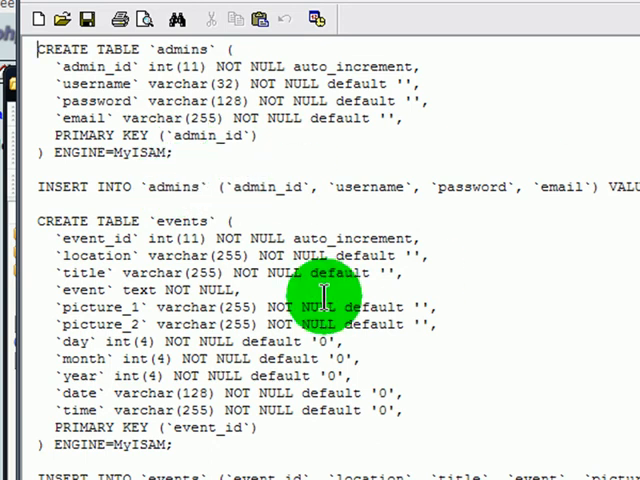
pyautogui.moveTo(90, 404)
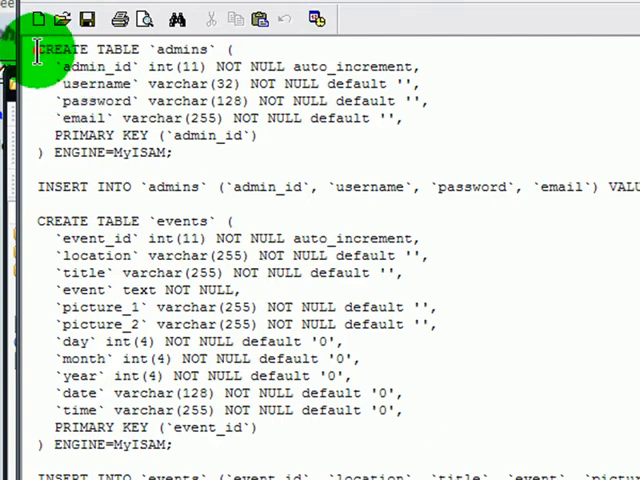
pyautogui.press('ctrl+a')
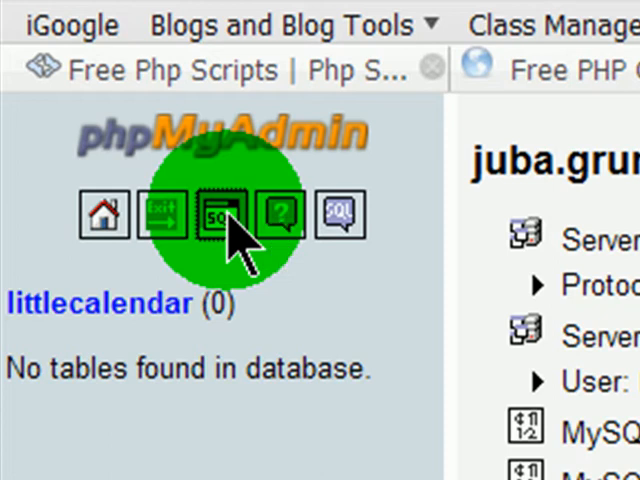
# Paste the copied SQL into littlecalendar's query window and run it to create the tables.
pyautogui.click(216, 214)
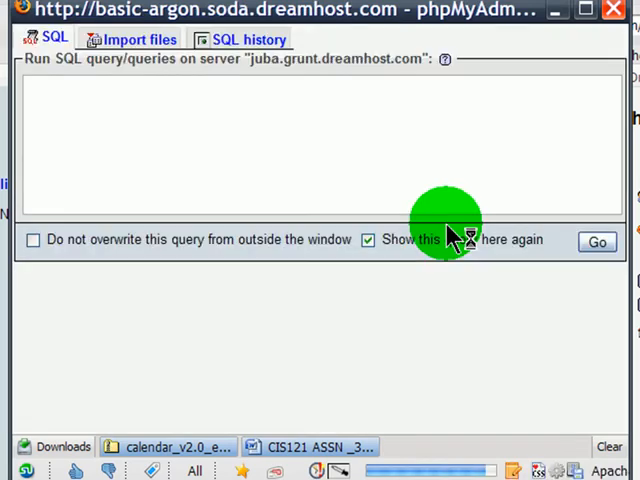
pyautogui.click(64, 128)
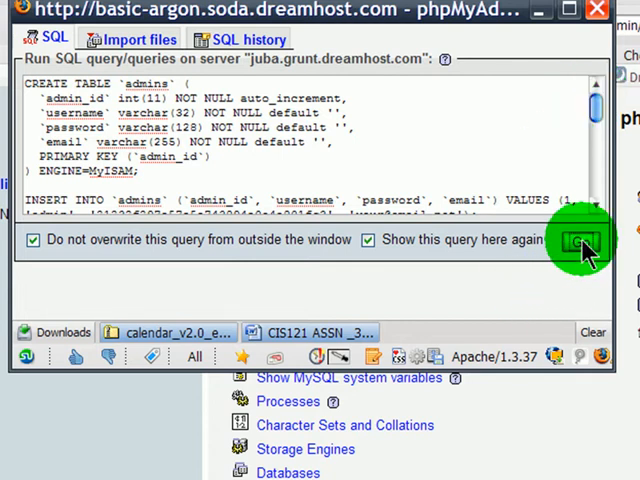
pyautogui.click(582, 240)
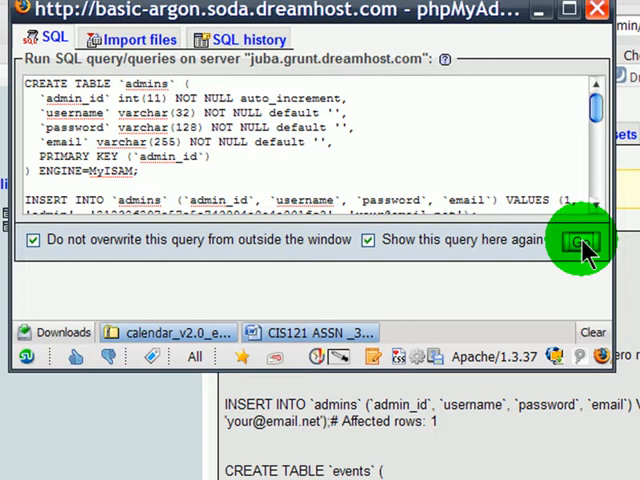
pyautogui.click(578, 240)
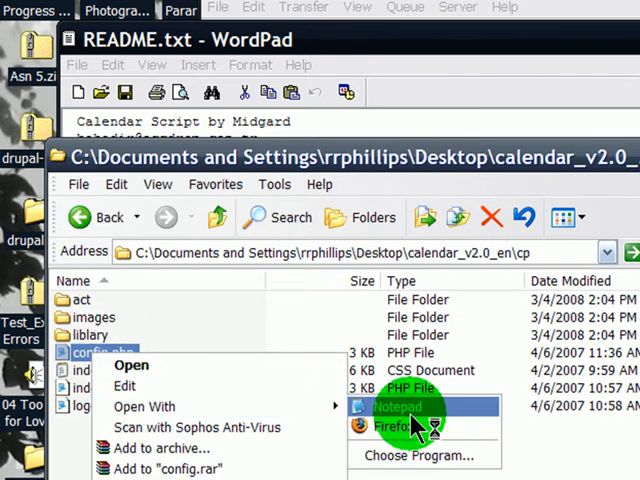
pyautogui.click(398, 406)
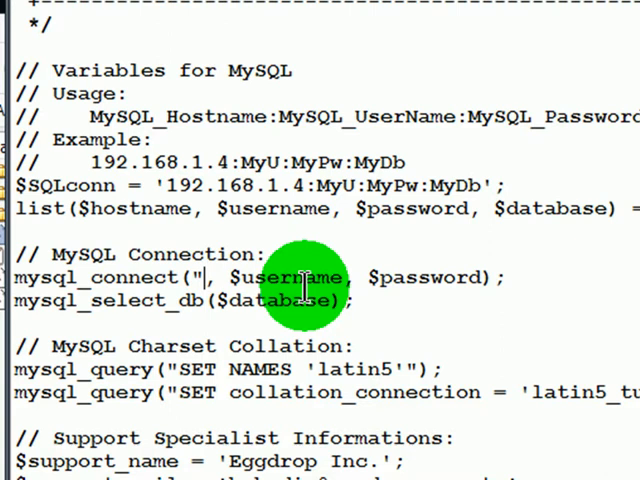
pyautogui.write('littleo')
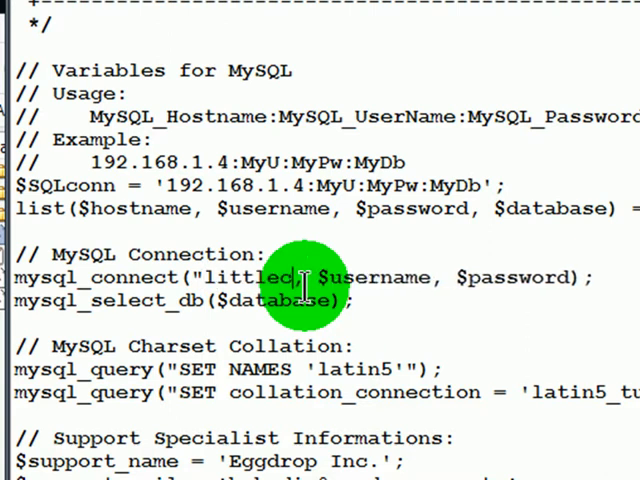
pyautogui.write('calendar')
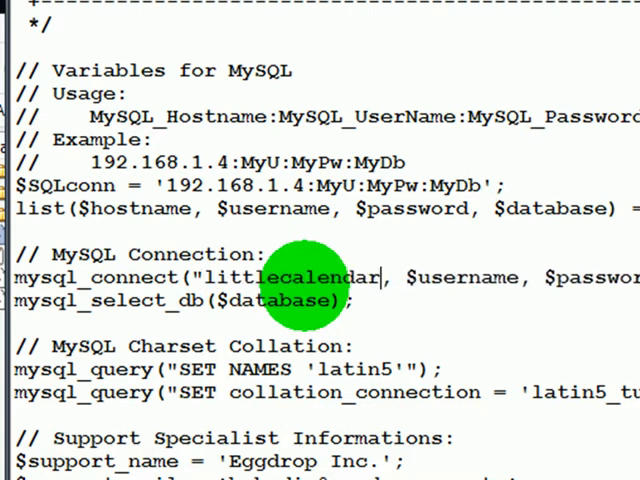
pyautogui.write('.ralp')
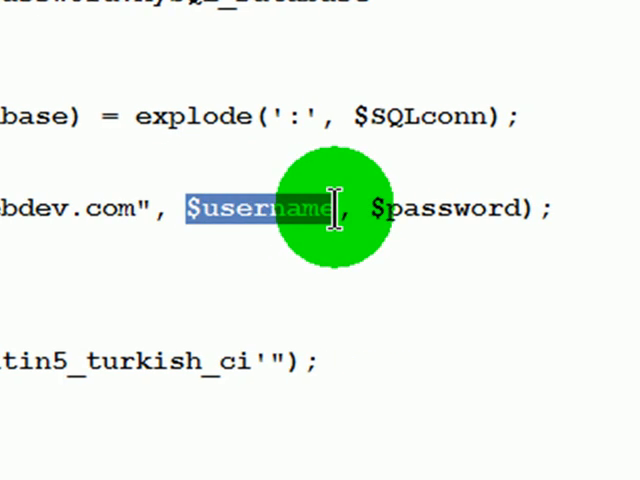
pyautogui.write('lcus')
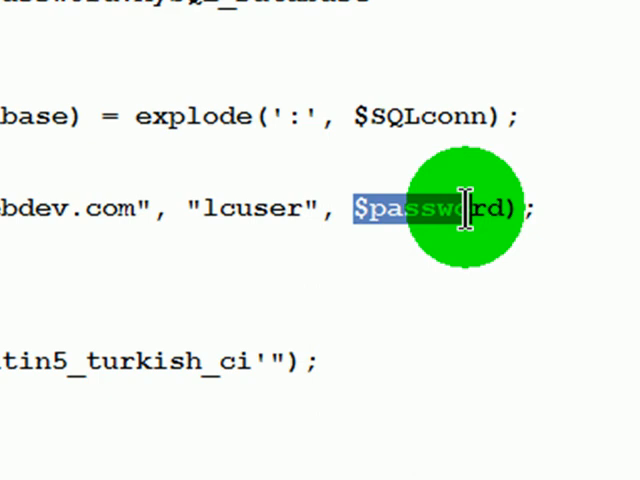
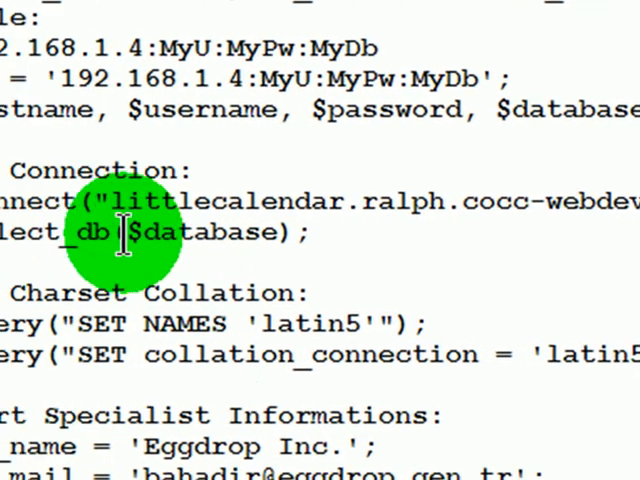
pyautogui.doubleClick(360, 232)
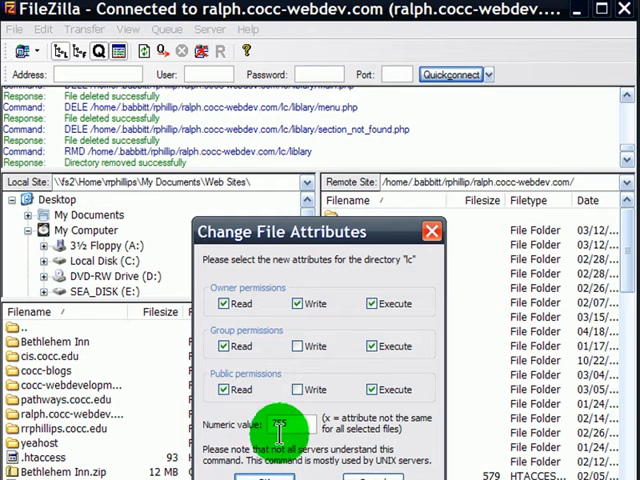
# Select all calendar_v2.0 files in Explorer and drag them to the remote site pane to upload.
pyautogui.click(372, 304)
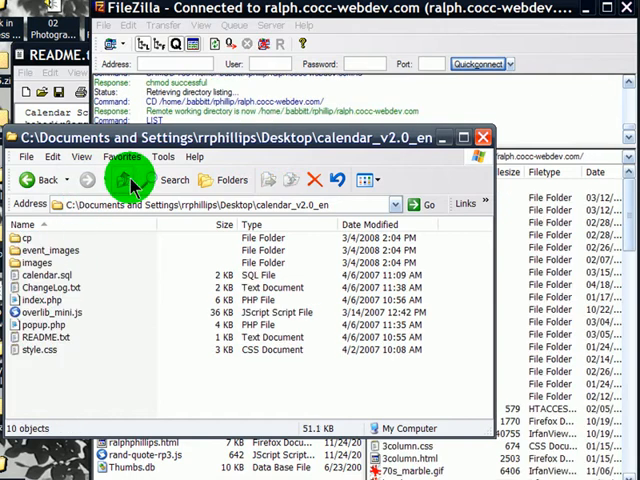
pyautogui.moveTo(120, 384)
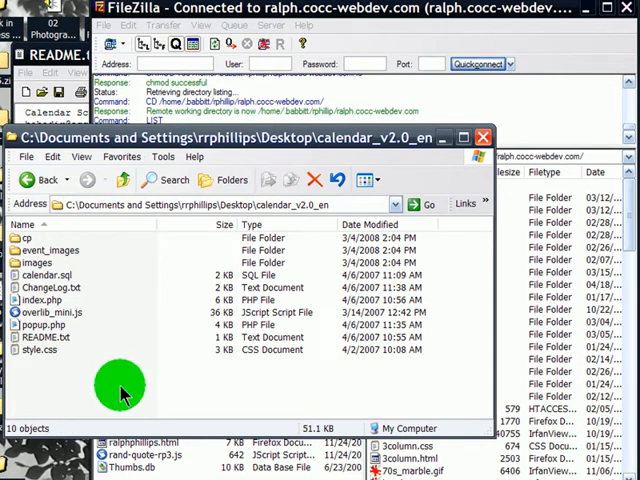
pyautogui.press('ctrl+a')
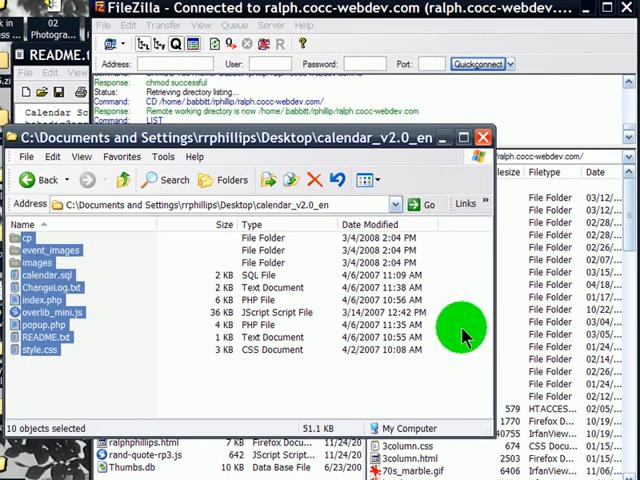
pyautogui.click(300, 10)
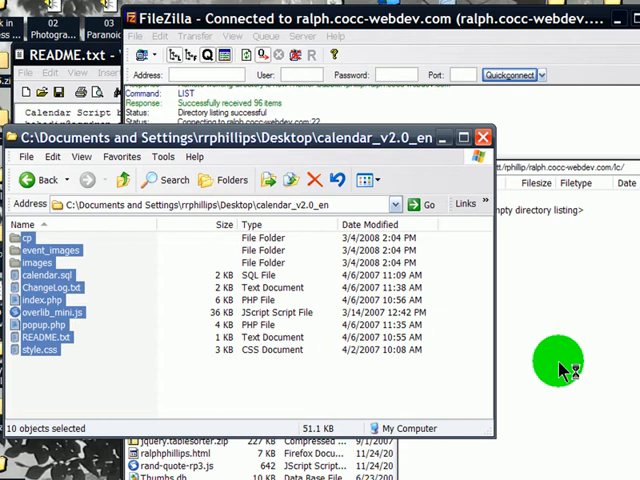
pyautogui.click(300, 24)
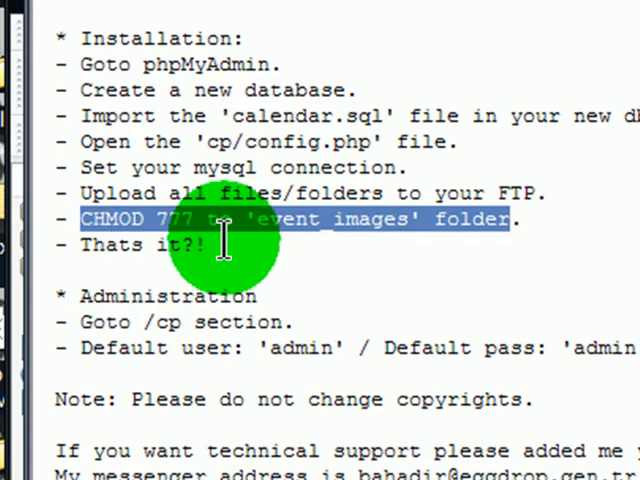
pyautogui.moveTo(222, 364)
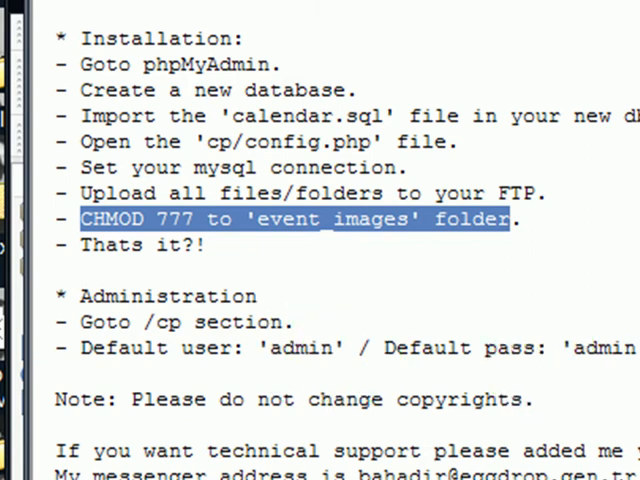
pyautogui.click(436, 356)
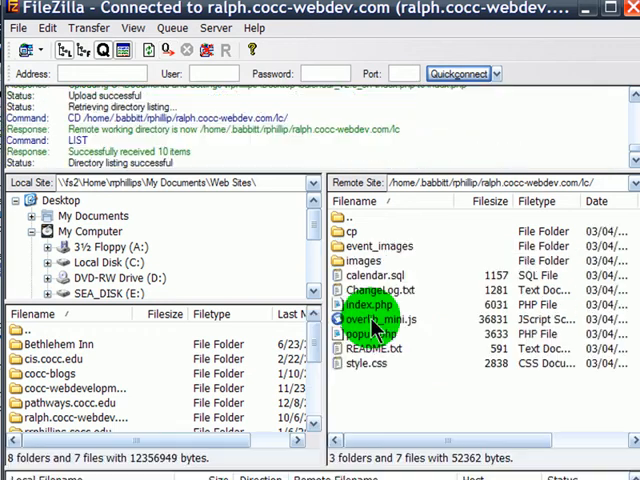
# Set the server's event_images folder attributes to 777 and apply them.
pyautogui.rightClick(372, 244)
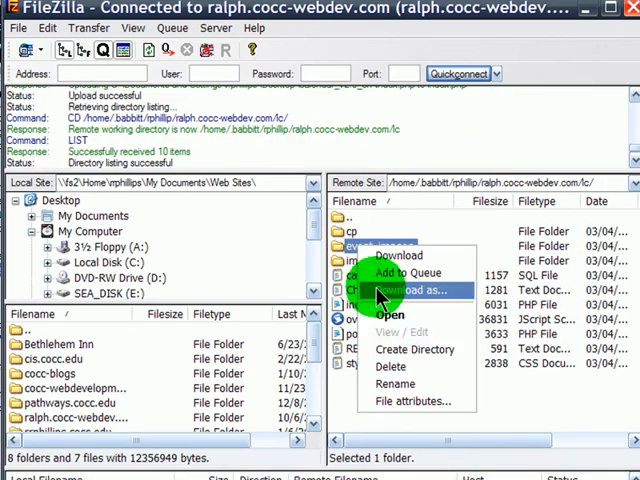
pyautogui.click(416, 400)
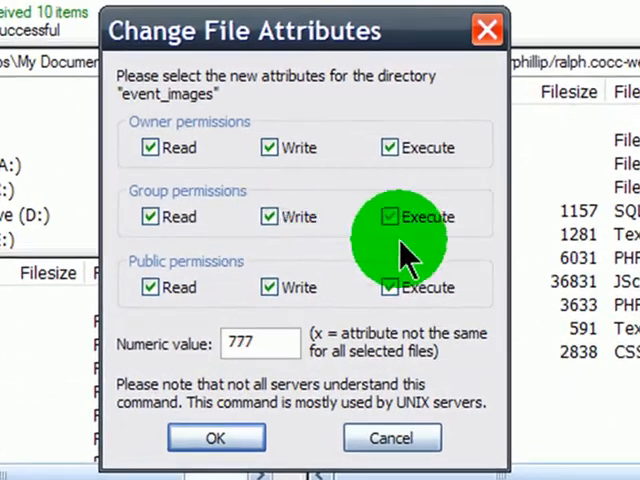
pyautogui.click(216, 438)
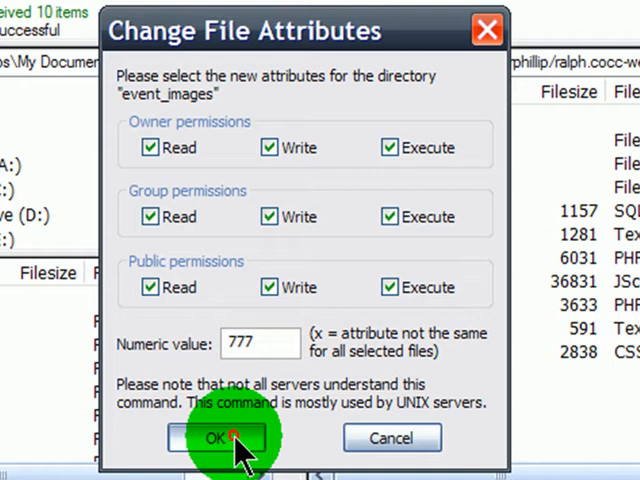
pyautogui.click(216, 438)
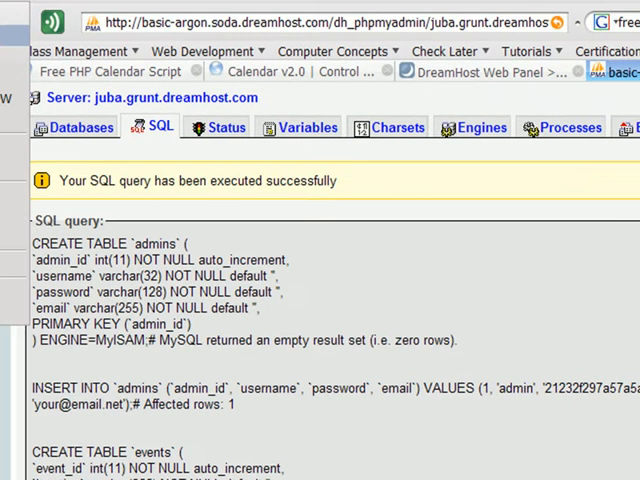
# Go to the ralph.cocc-webdev site's /lc/cp manager login page.
pyautogui.click(330, 22)
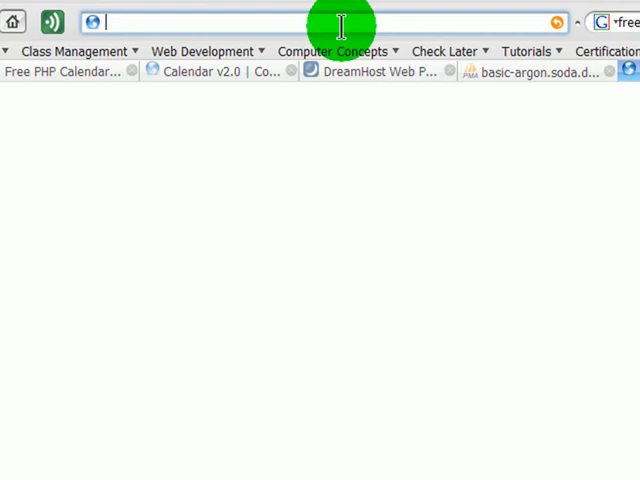
pyautogui.write('ralph.')
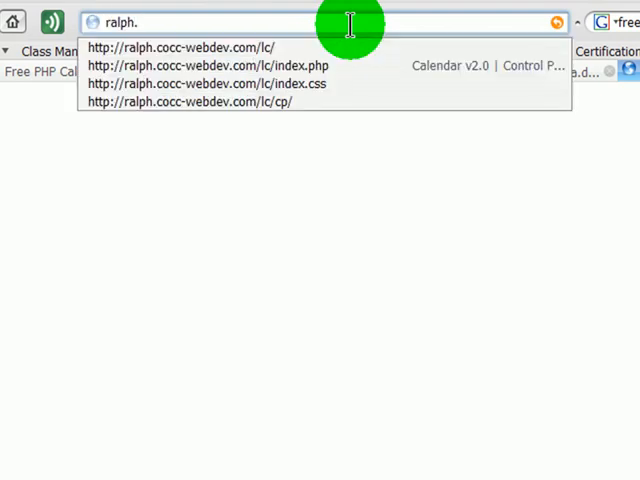
pyautogui.write('cocc-')
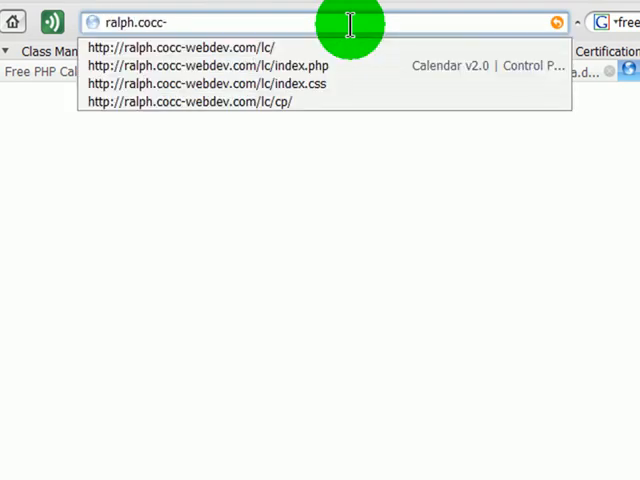
pyautogui.write('webdev.com/lc')
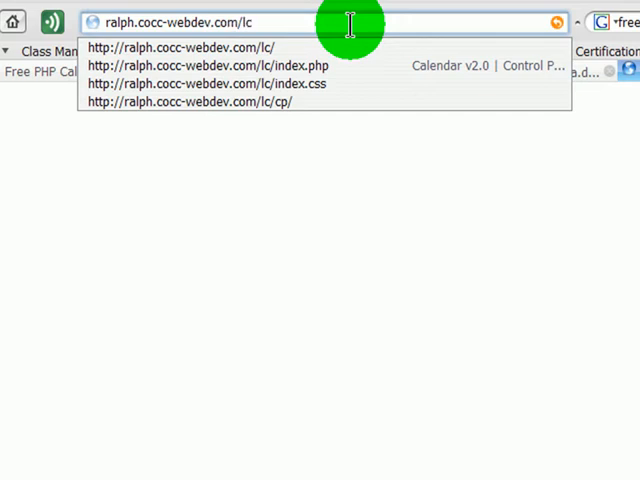
pyautogui.click(184, 100)
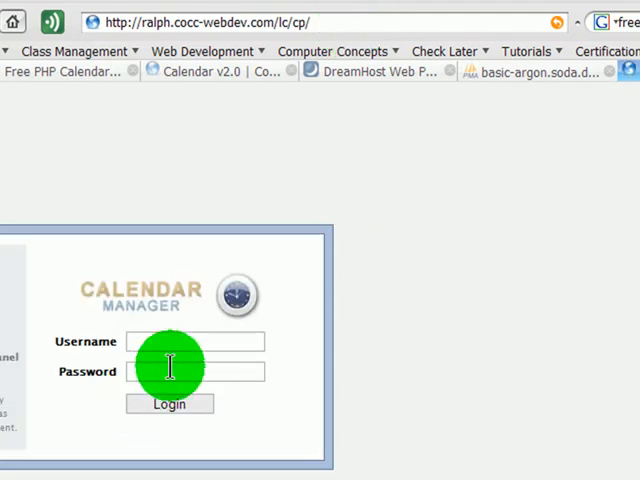
pyautogui.moveTo(356, 356)
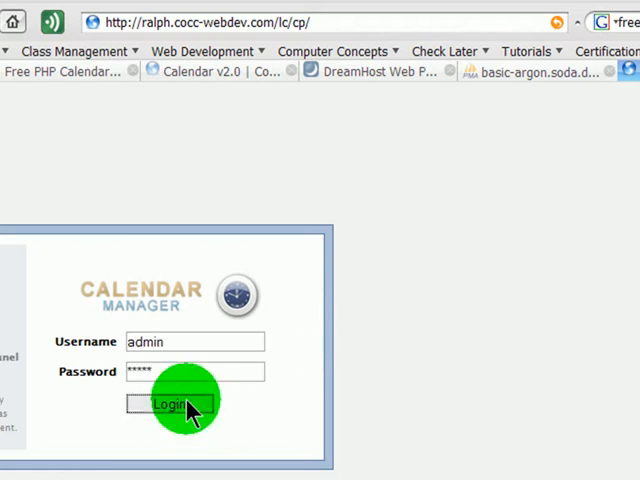
# Sign in as admin and continue past the Success message into the control panel.
pyautogui.click(168, 404)
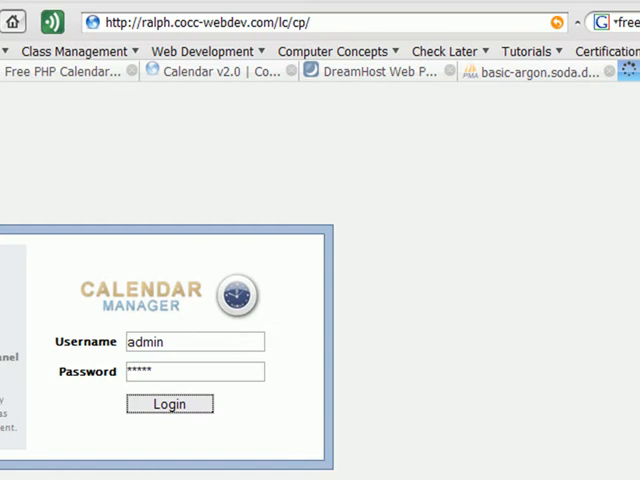
pyautogui.click(170, 404)
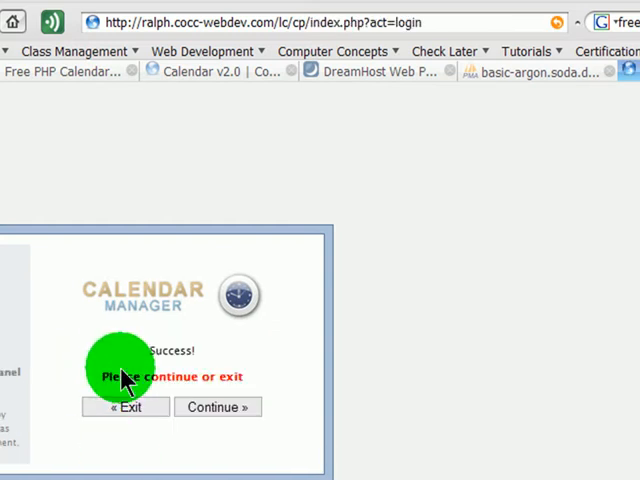
pyautogui.click(216, 408)
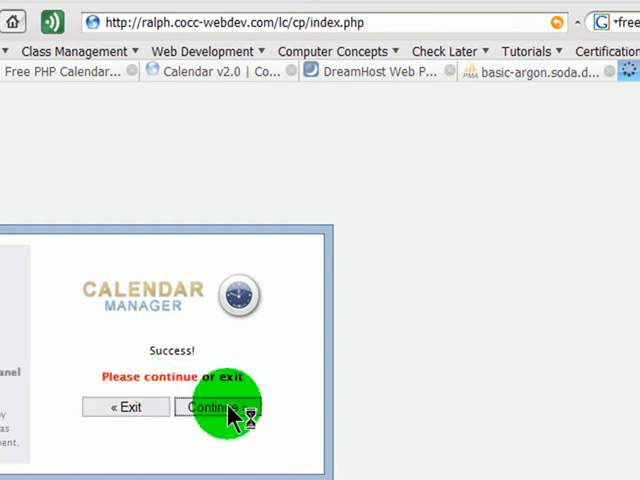
# In Calendar Managers, add a new manager account with username ralph, password and e-mail.
pyautogui.click(212, 406)
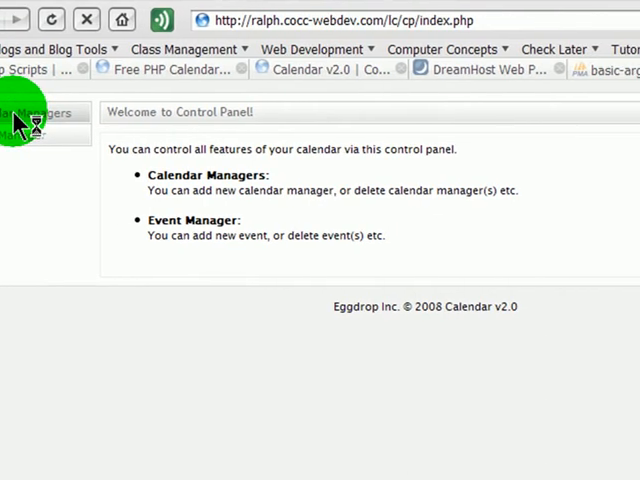
pyautogui.click(40, 112)
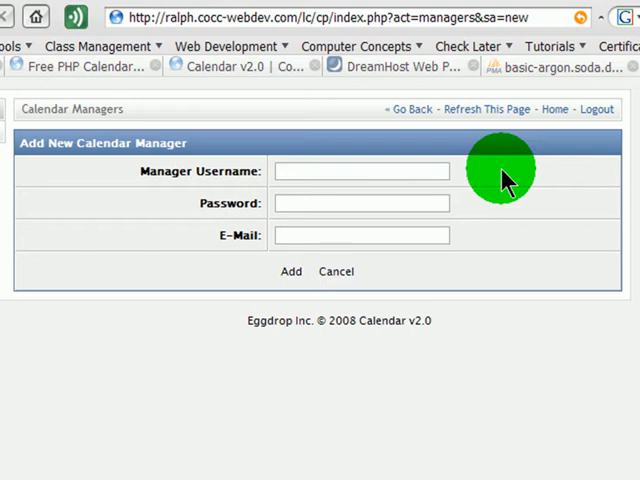
pyautogui.moveTo(624, 210)
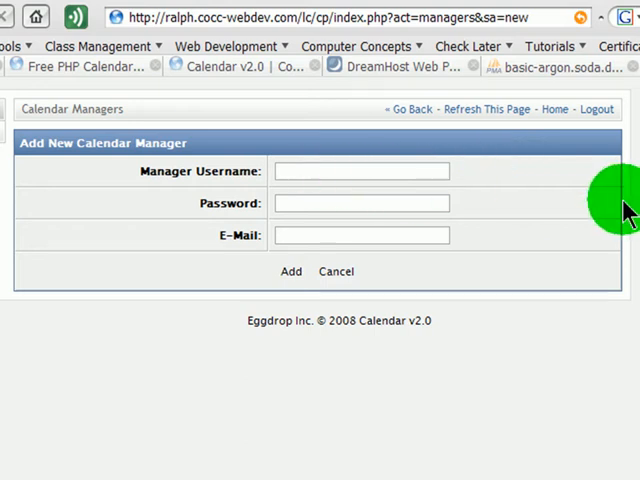
pyautogui.write('ralph')
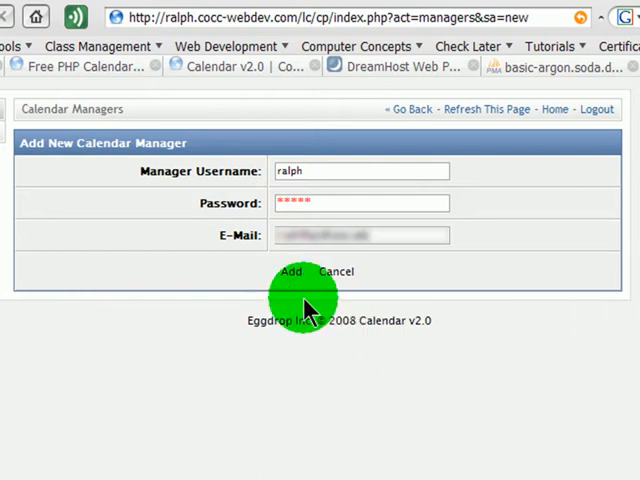
pyautogui.click(292, 272)
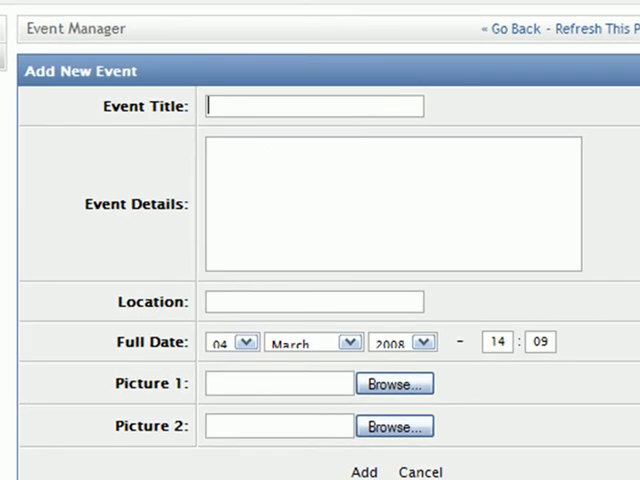
# Enter event Ralph's Birthday, details 'day of fun', location everywhere, dated 22 May 2008.
pyautogui.write("Ralph's Birthd")
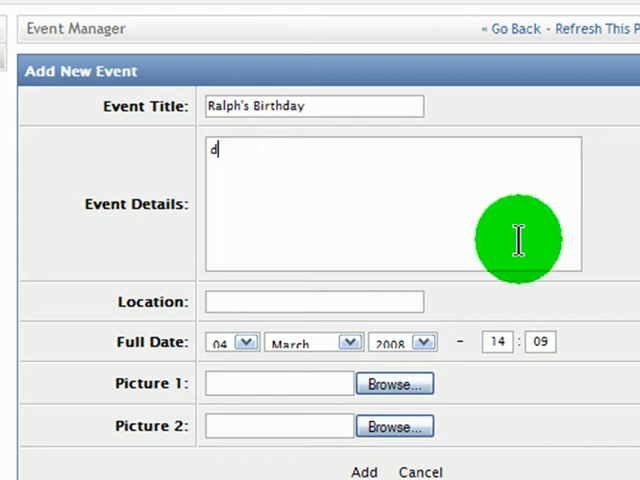
pyautogui.write('ay of fun')
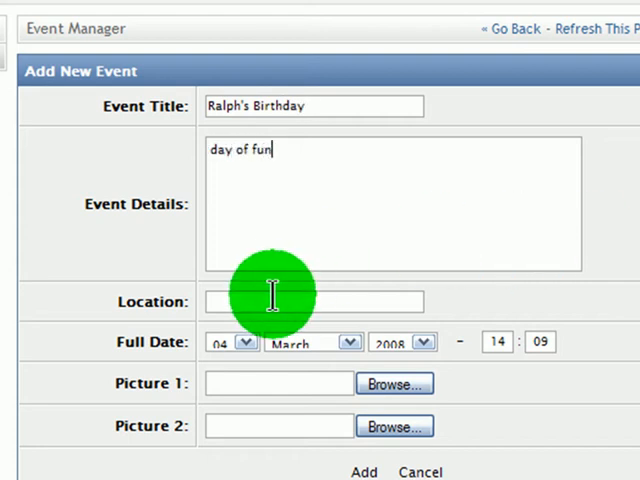
pyautogui.write('everywhere')
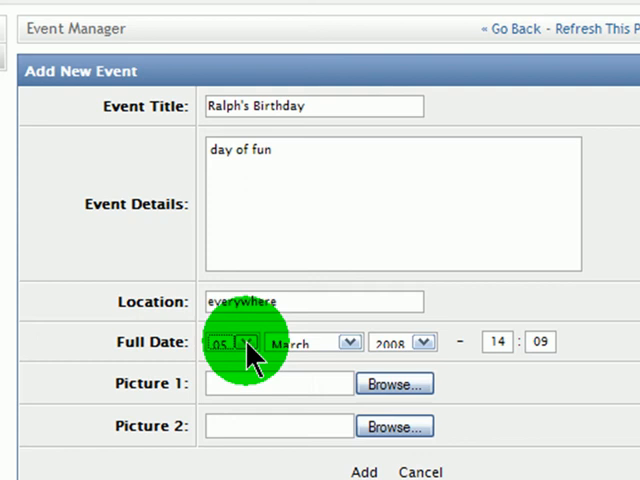
pyautogui.click(244, 342)
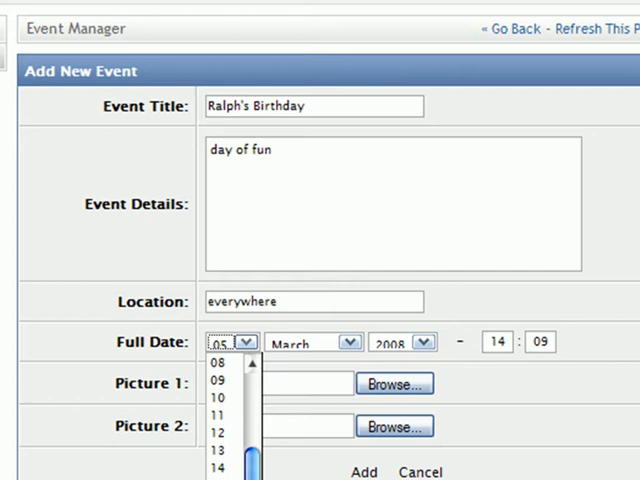
pyautogui.scroll(-3)
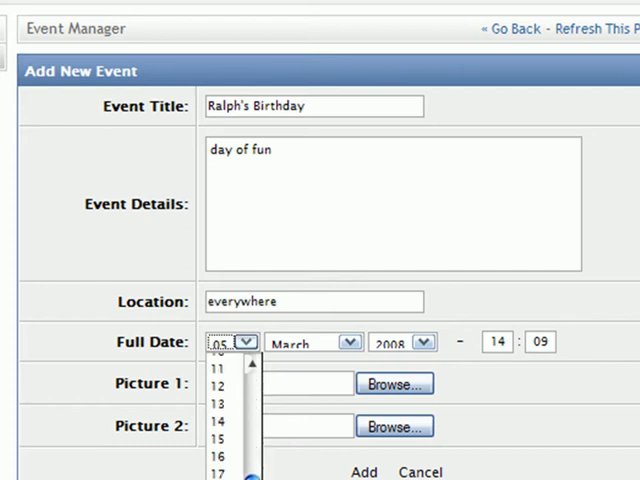
pyautogui.scroll(-3)
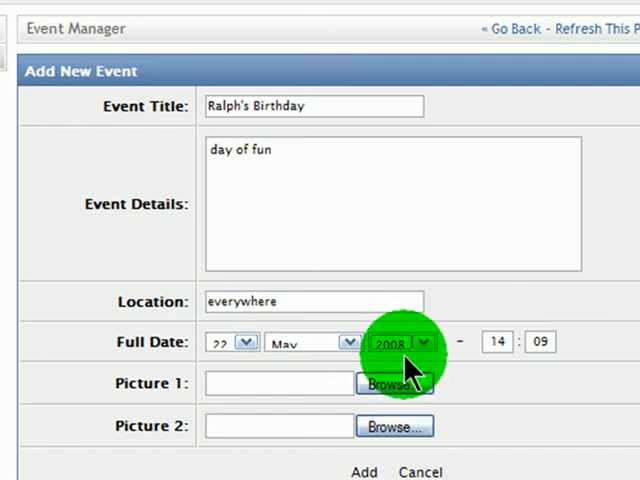
pyautogui.moveTo(280, 384)
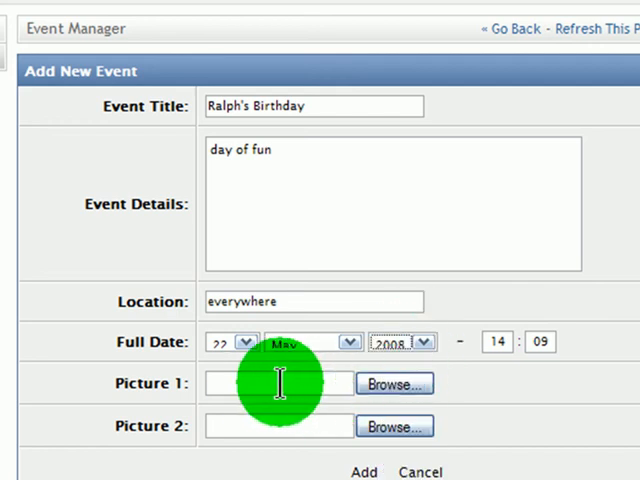
# Browse for a picture for the event and add it to the event list.
pyautogui.click(394, 384)
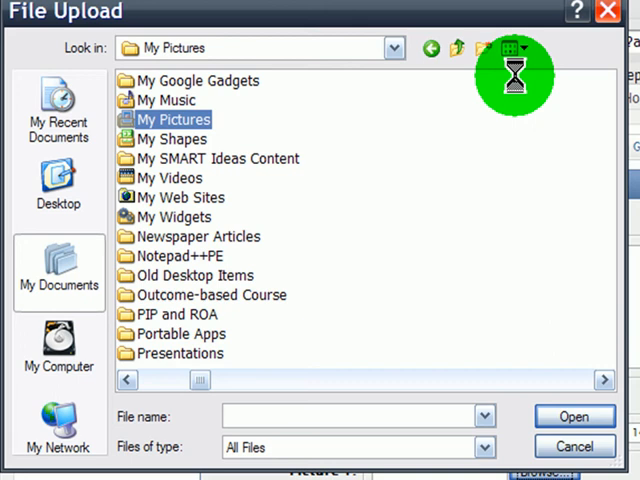
pyautogui.click(516, 48)
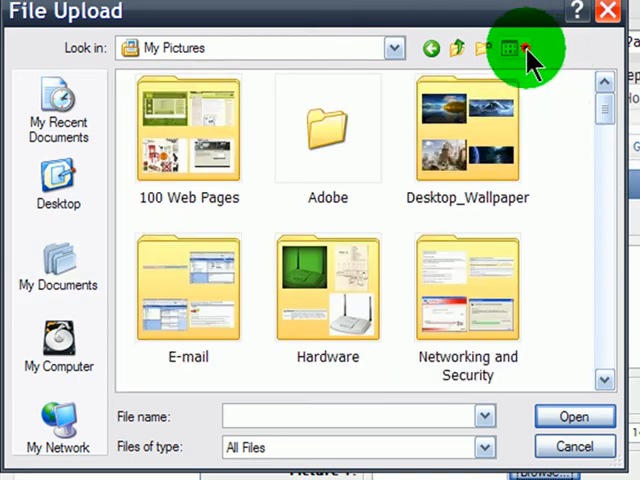
pyautogui.click(510, 48)
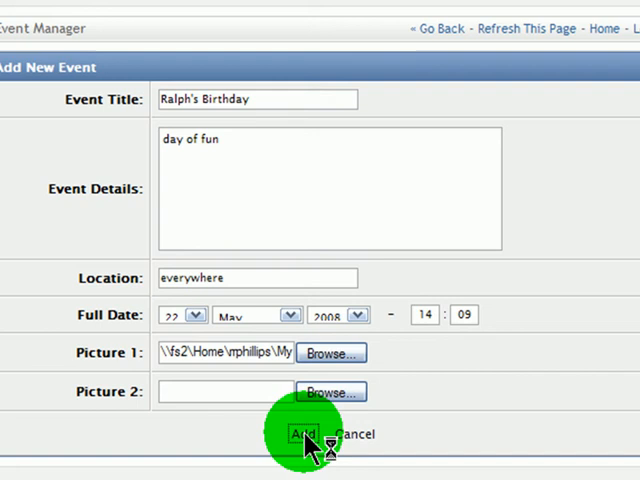
pyautogui.click(308, 434)
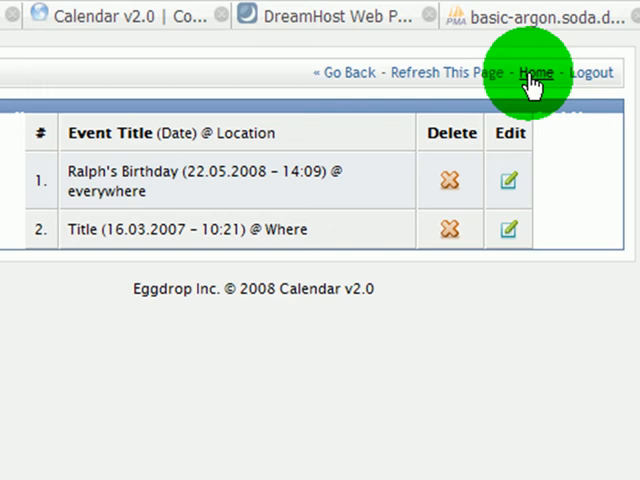
# Show the public calendar advanced to May 2008 with the Ralph's Birthday event.
pyautogui.click(538, 72)
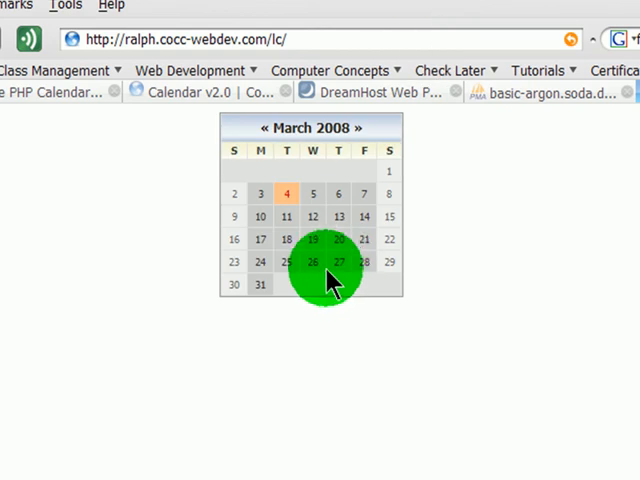
pyautogui.moveTo(284, 252)
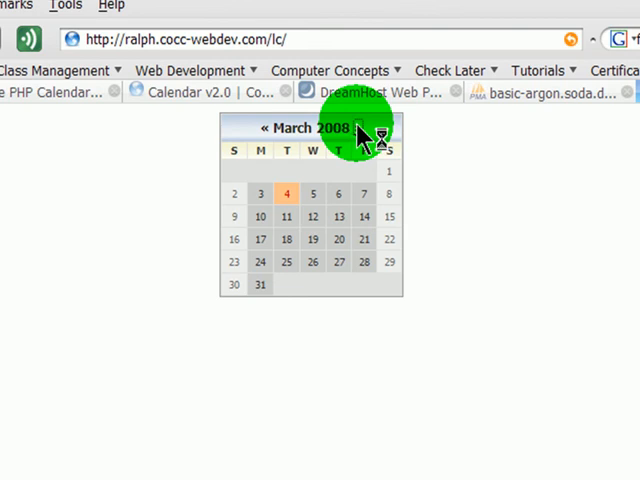
pyautogui.click(376, 128)
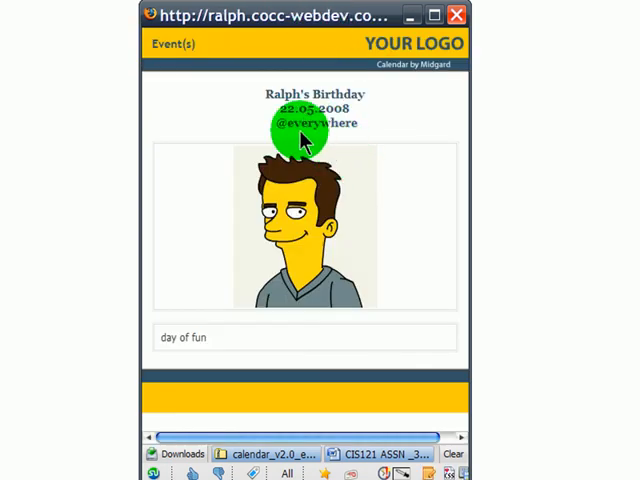
pyautogui.moveTo(216, 350)
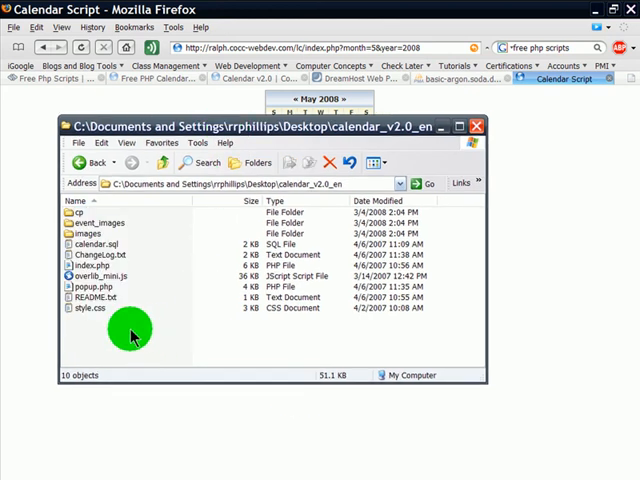
# Open calendar_v2.0's config.php in Notepad and scroll through its top_navigation and randomkeys functions.
pyautogui.click(92, 264)
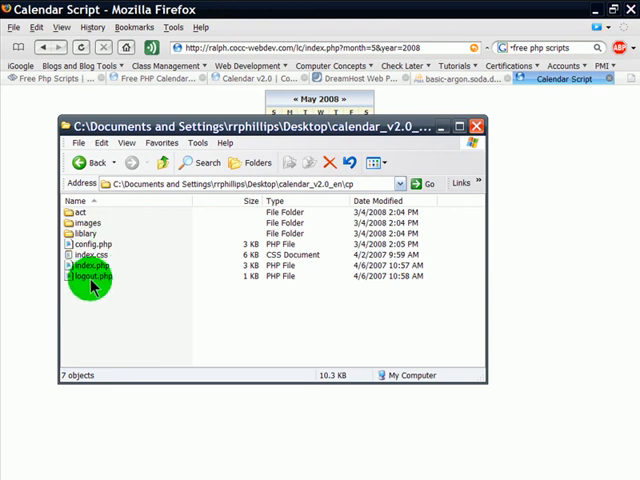
pyautogui.click(90, 244)
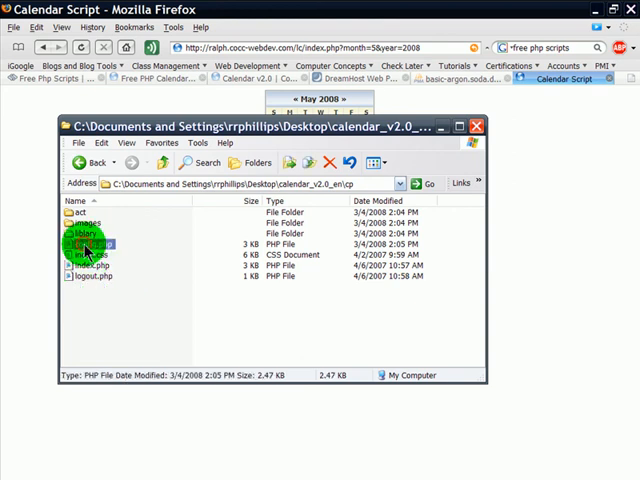
pyautogui.rightClick(78, 244)
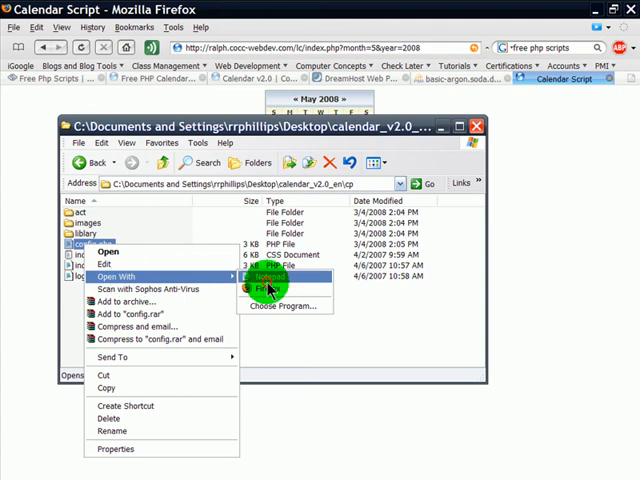
pyautogui.click(262, 276)
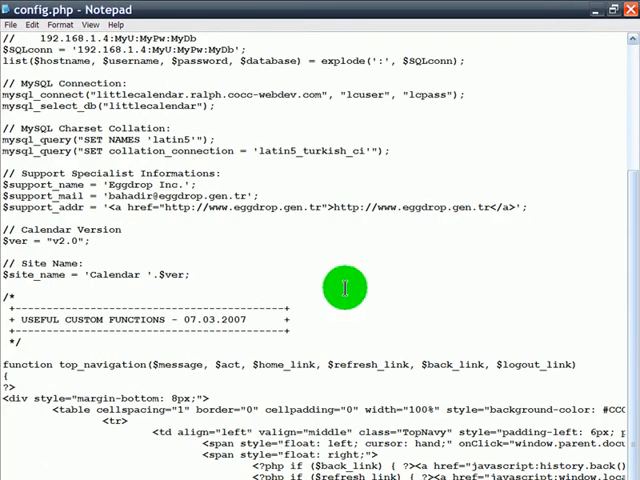
pyautogui.moveTo(624, 36)
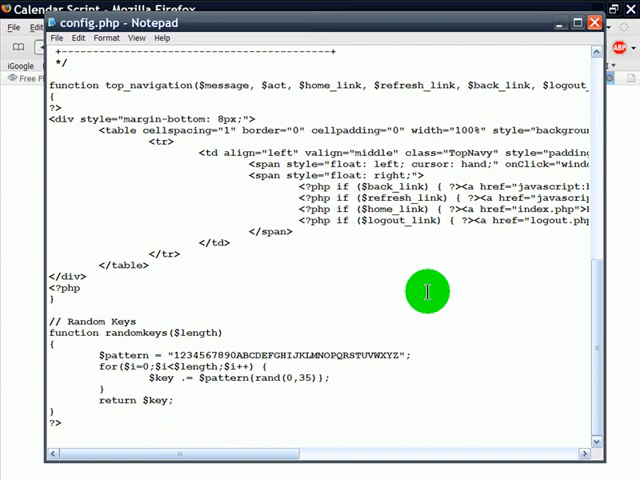
pyautogui.scroll(3)
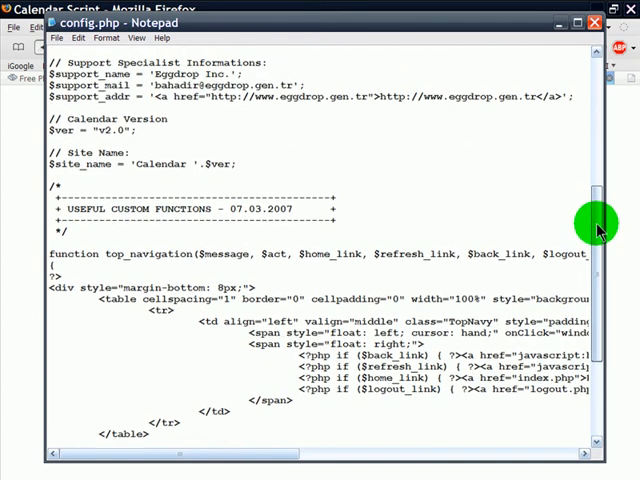
pyautogui.scroll(-3)
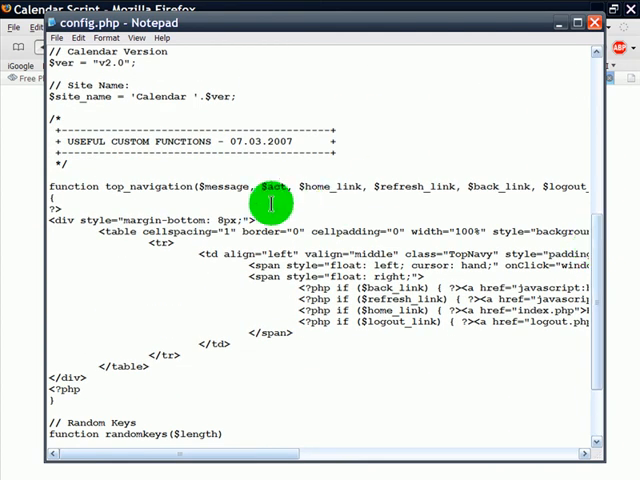